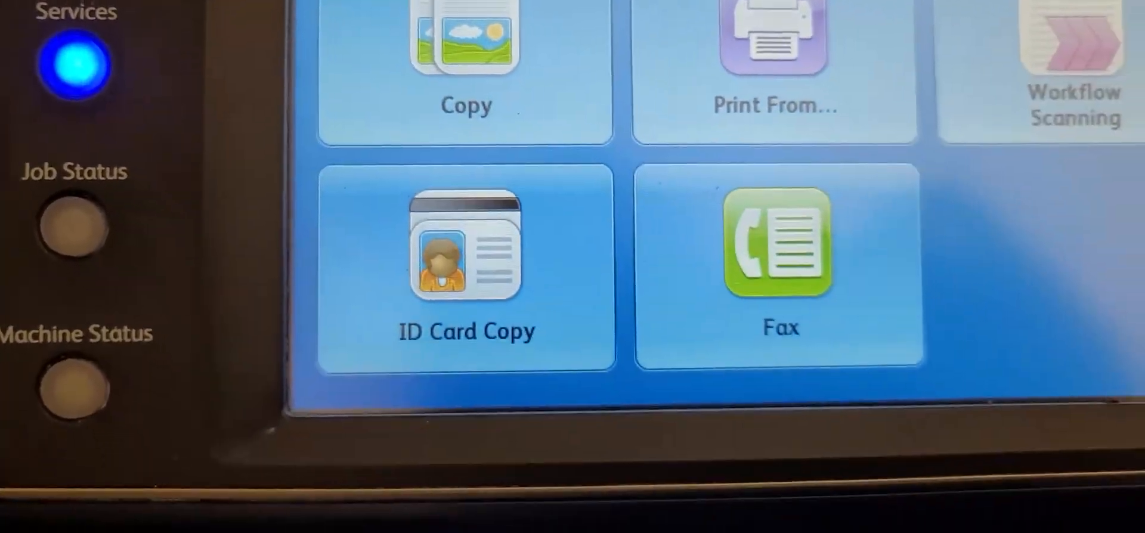
Load the Configuration Overview under Status and Properties and scroll toward SMart eSolutions
{"action": "left_click", "coordinate": [266, 420]}
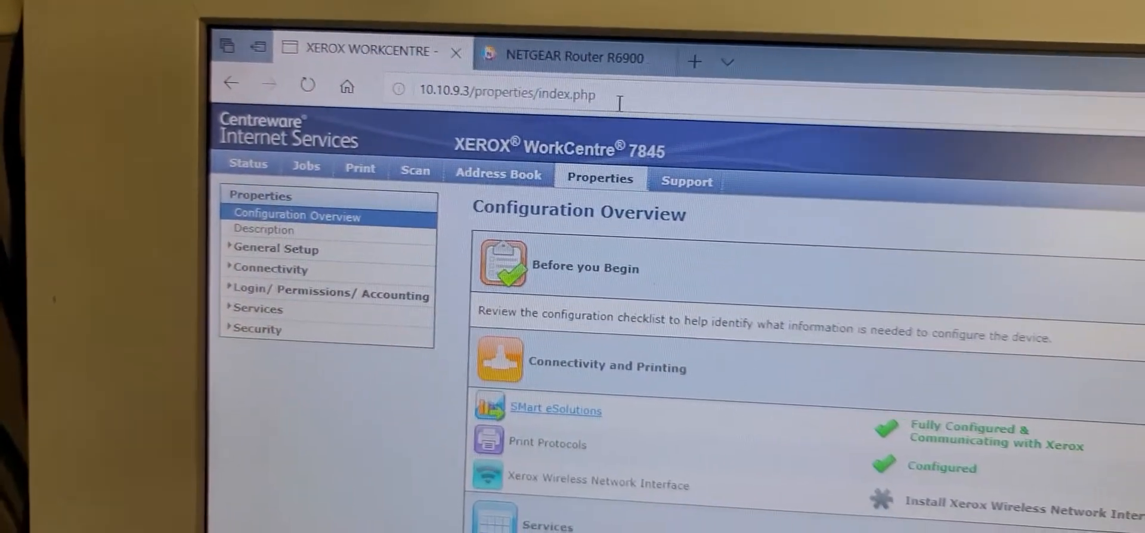
{"action": "left_click", "coordinate": [503, 94]}
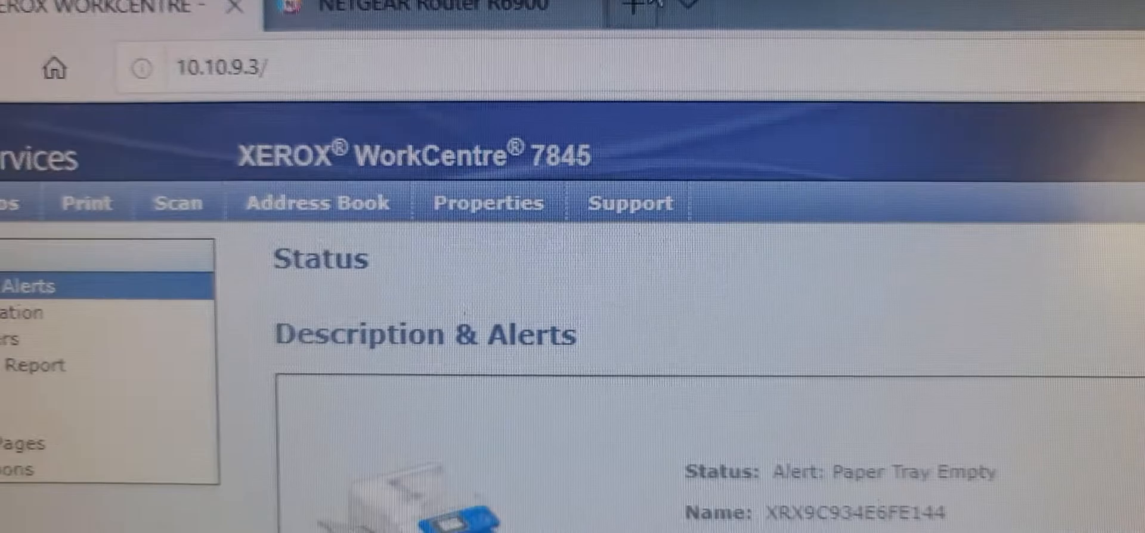
{"action": "left_click", "coordinate": [486, 202]}
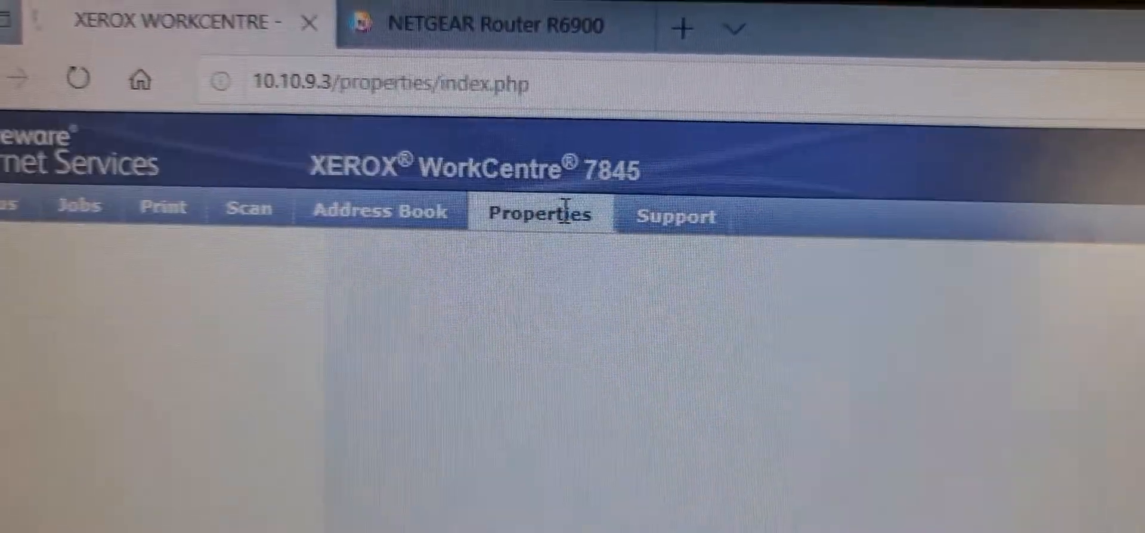
{"action": "left_click", "coordinate": [539, 211]}
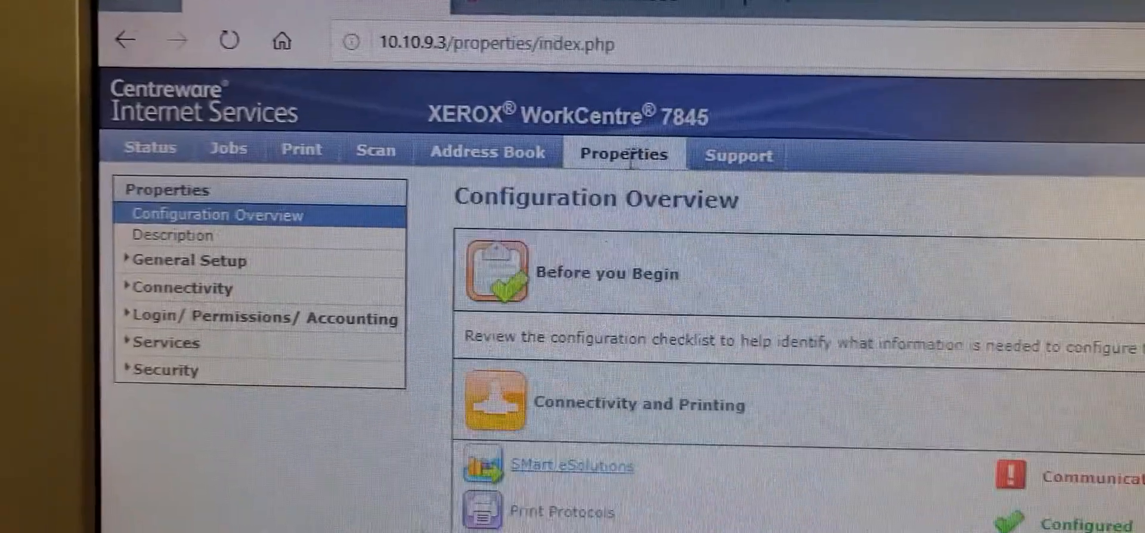
{"action": "scroll", "scroll_direction": "down", "scroll_amount": 3}
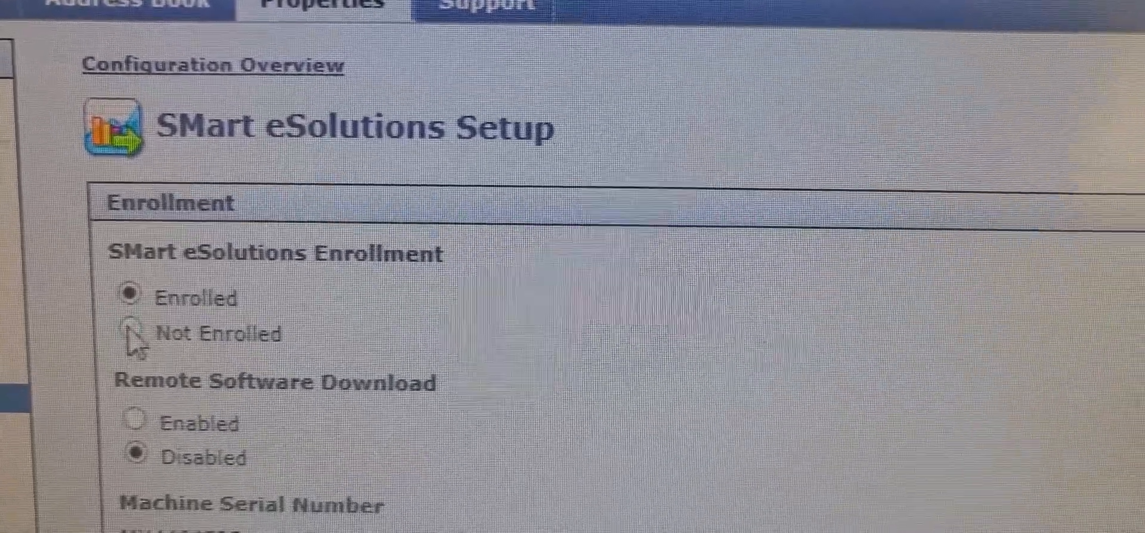
Set SMart eSolutions enrollment to Not Enrolled and save the setting
{"action": "left_click", "coordinate": [134, 334]}
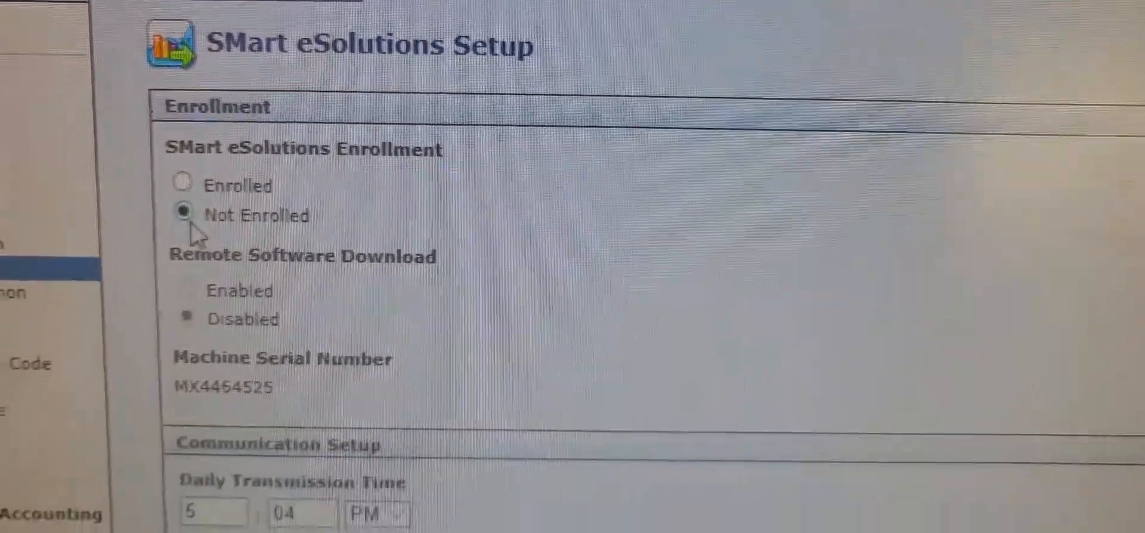
{"action": "scroll", "scroll_direction": "down", "scroll_amount": 3}
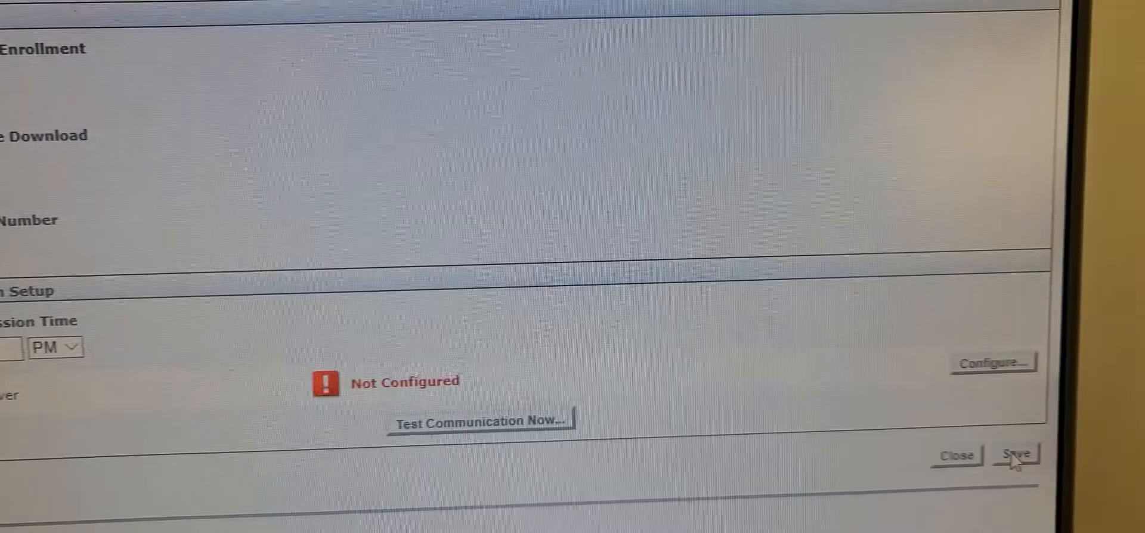
{"action": "left_click", "coordinate": [1016, 454]}
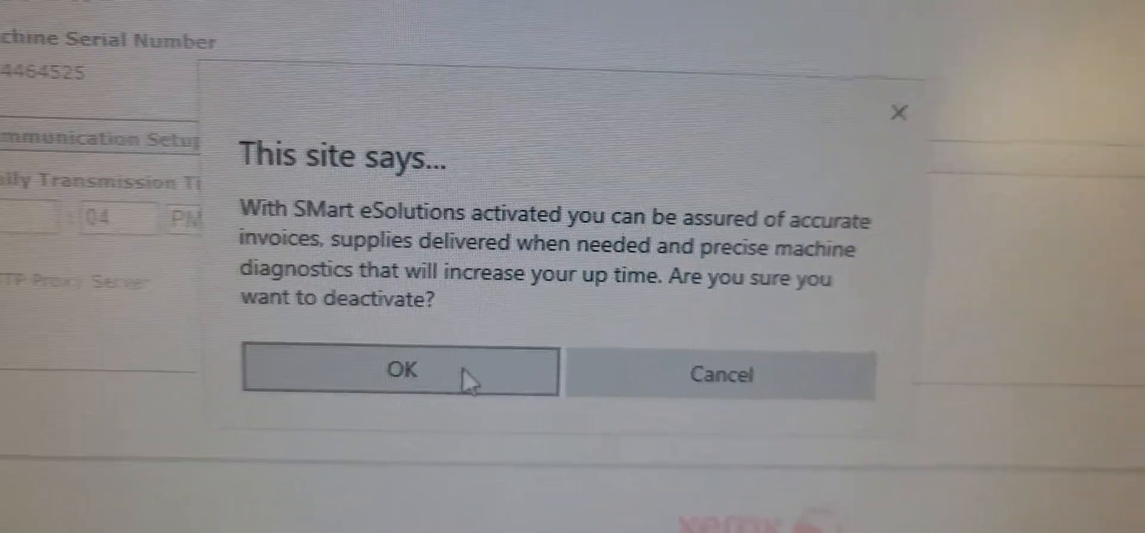
Confirm the 'Are you sure you want to deactivate?' prompt with OK
{"action": "left_click", "coordinate": [398, 368]}
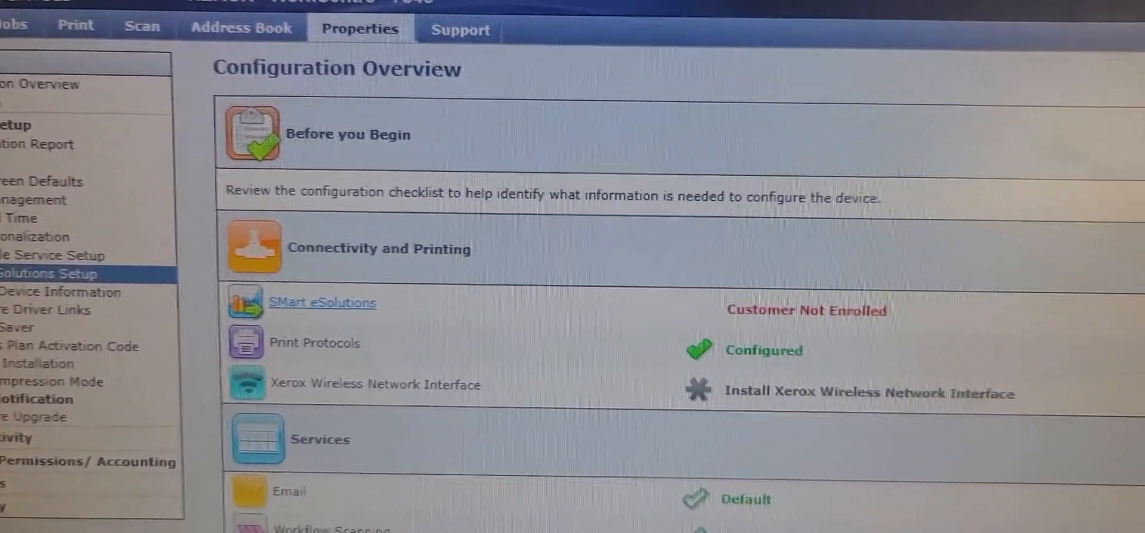
{"action": "scroll", "scroll_direction": "down", "scroll_amount": 3}
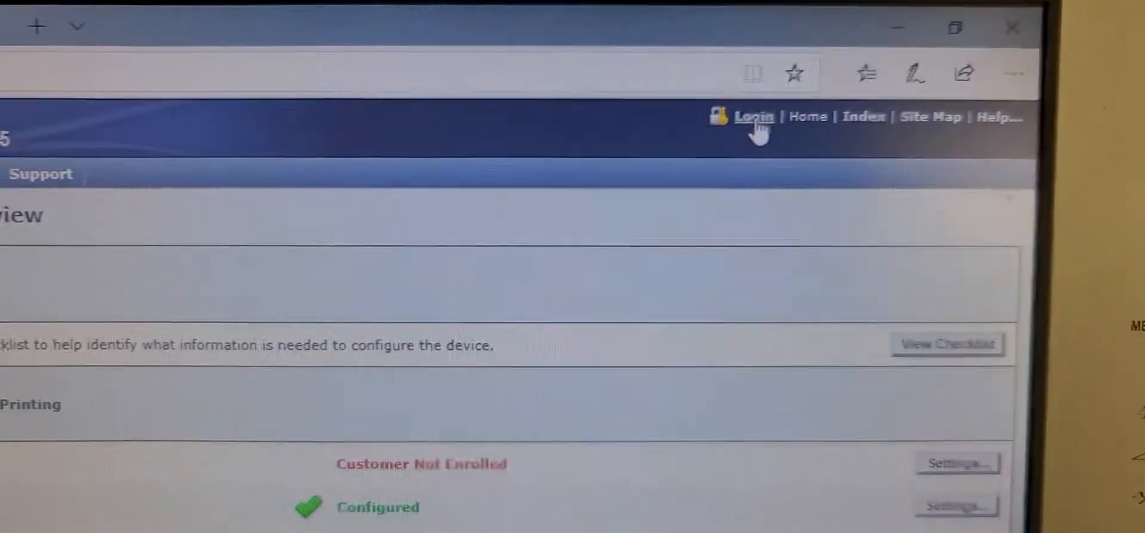
Log in with the User ID 'admin'
{"action": "left_click", "coordinate": [756, 116]}
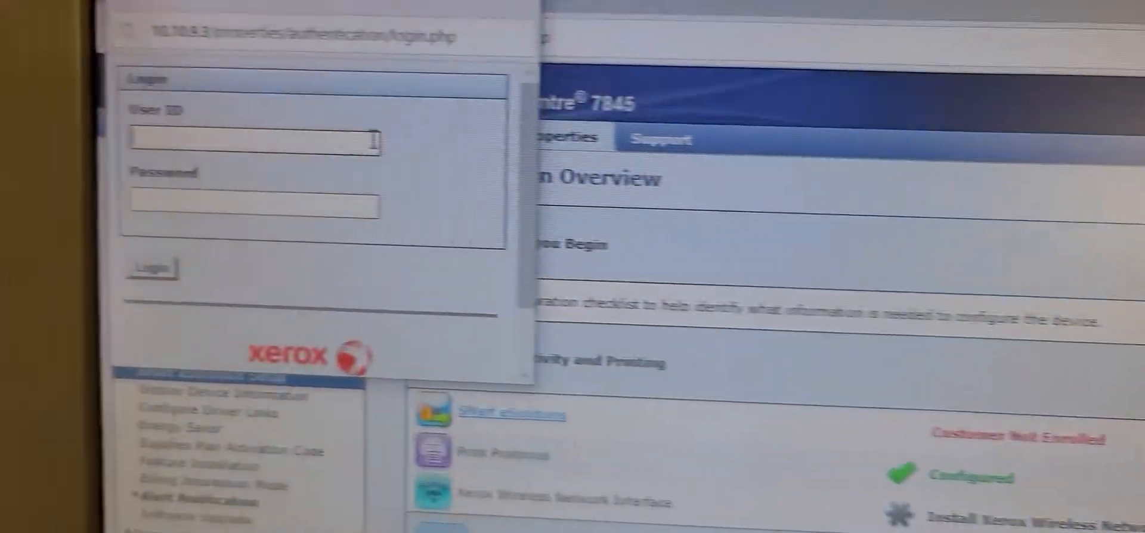
{"action": "type", "text": "a"}
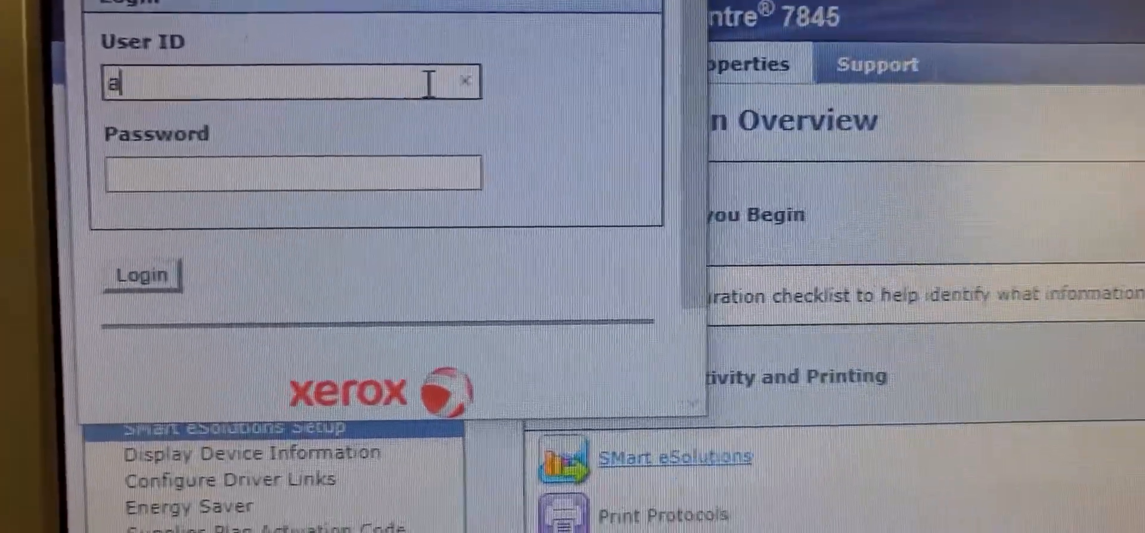
{"action": "type", "text": "dmin"}
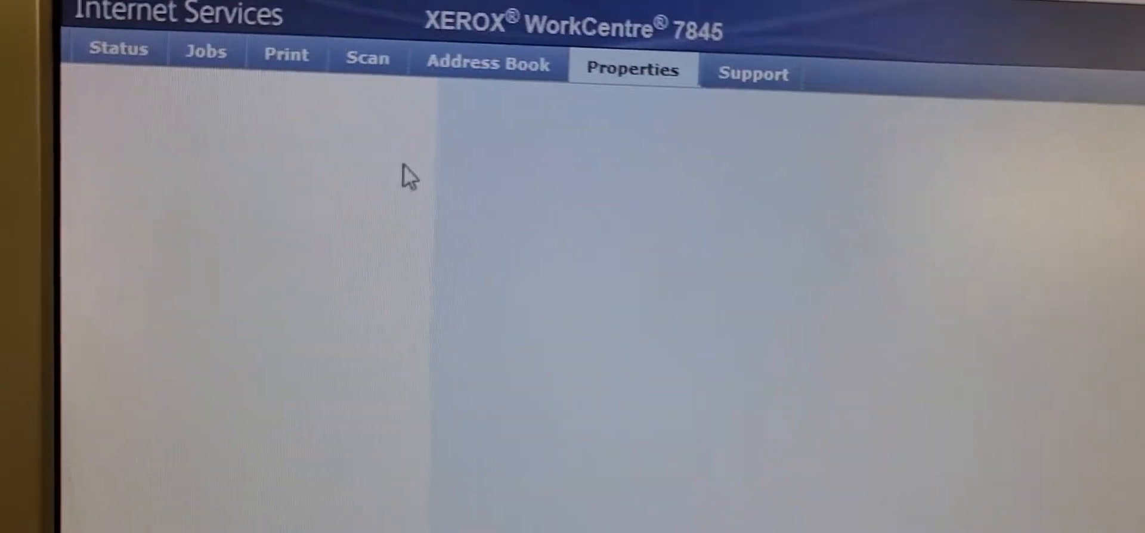
Reload Configuration Overview and scroll to the SMart eSolutions 'Customer Not Enrolled' row
{"action": "left_click", "coordinate": [632, 69]}
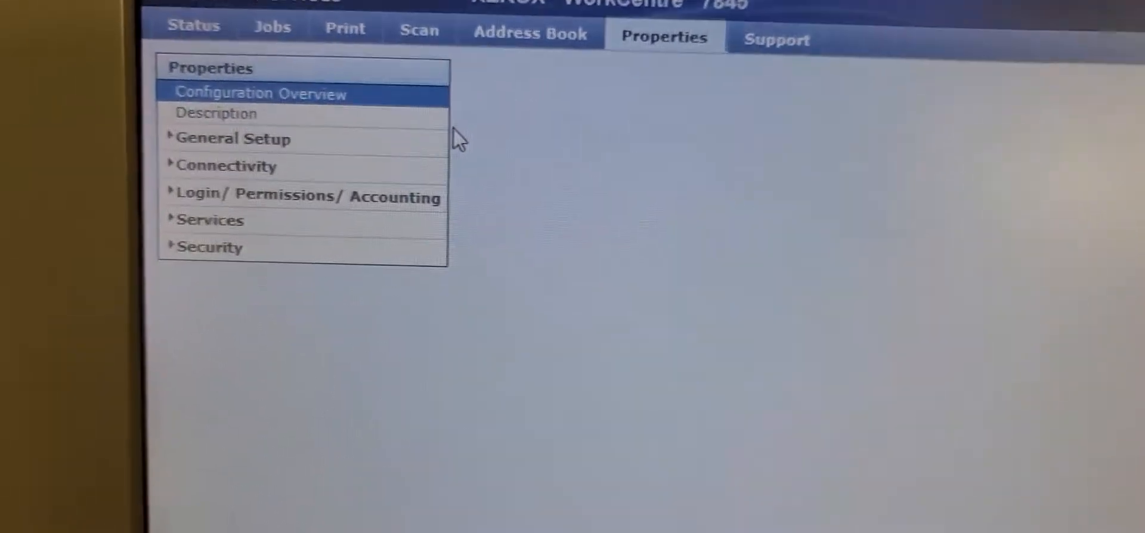
{"action": "left_click", "coordinate": [260, 93]}
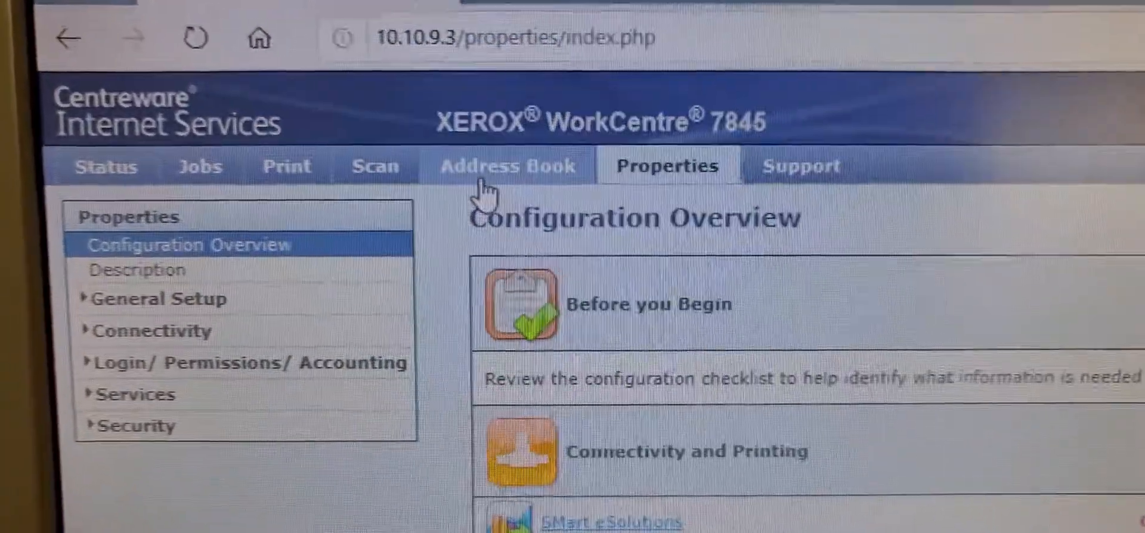
{"action": "scroll", "scroll_direction": "down", "scroll_amount": 3}
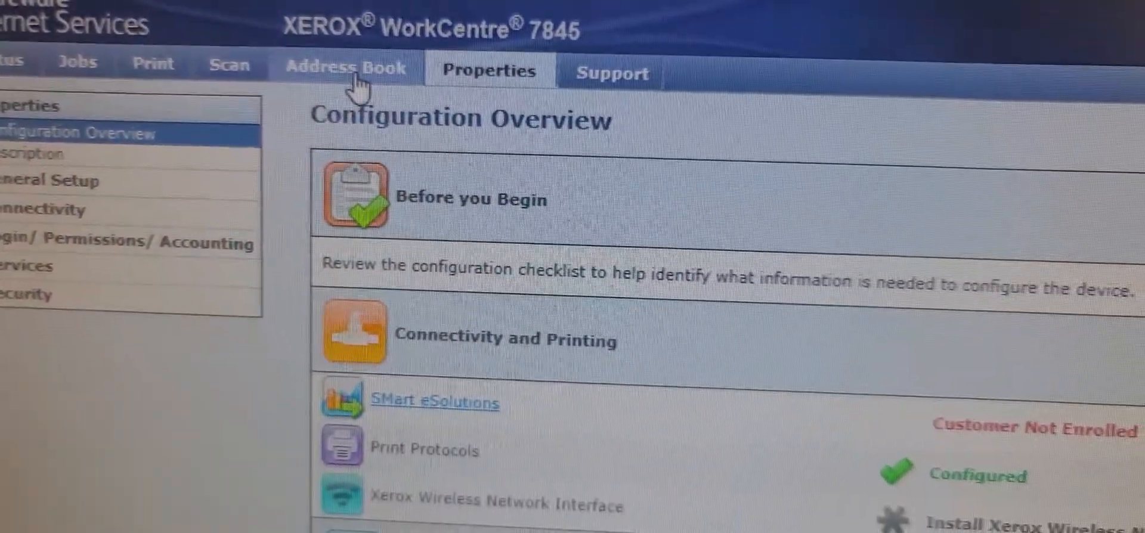
{"action": "scroll", "scroll_direction": "down", "scroll_amount": 3}
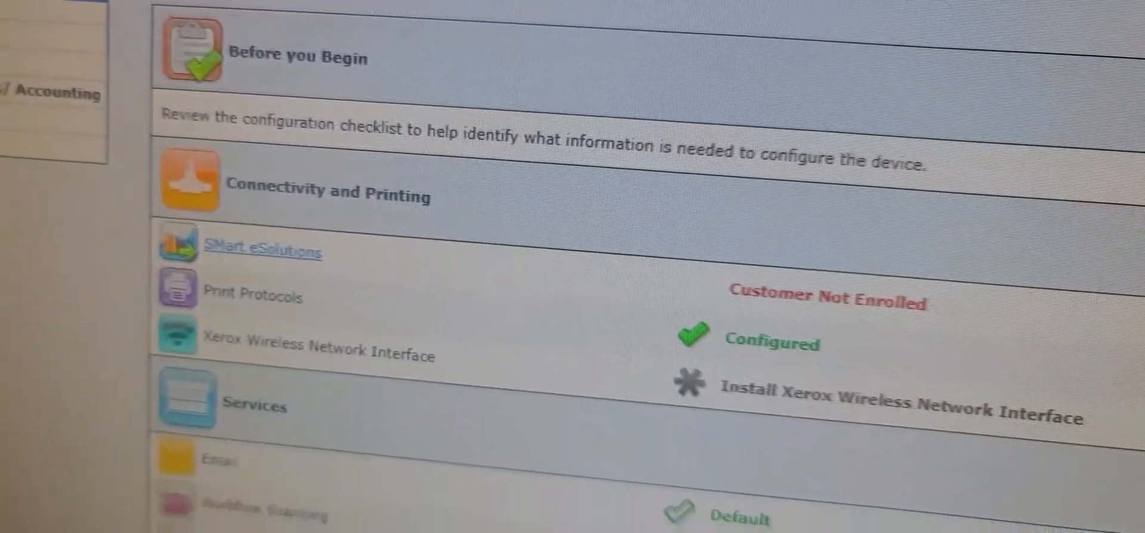